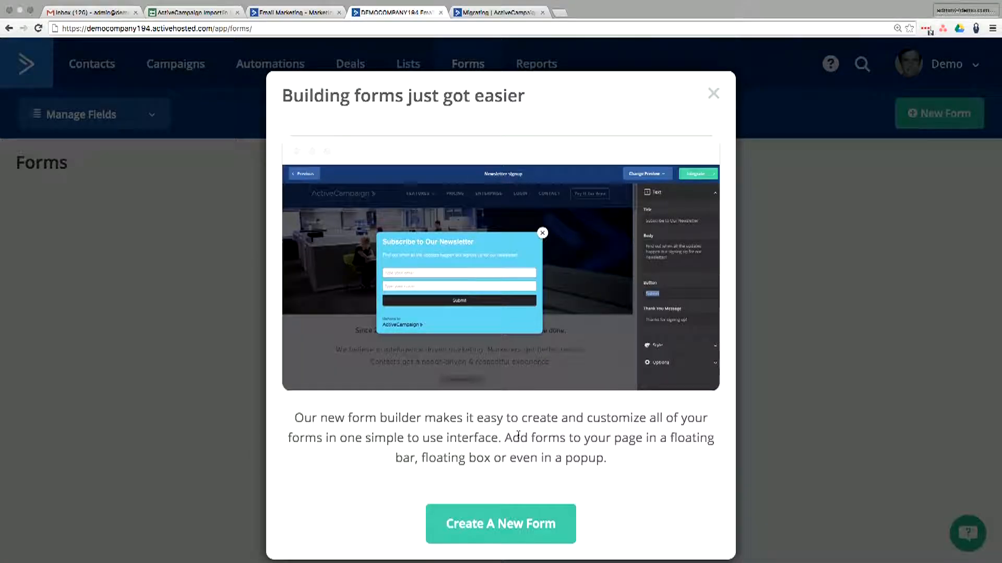
- Choose Create A New Form from the form builder announcement popup
{"action": "left_click", "coordinate": [501, 524]}
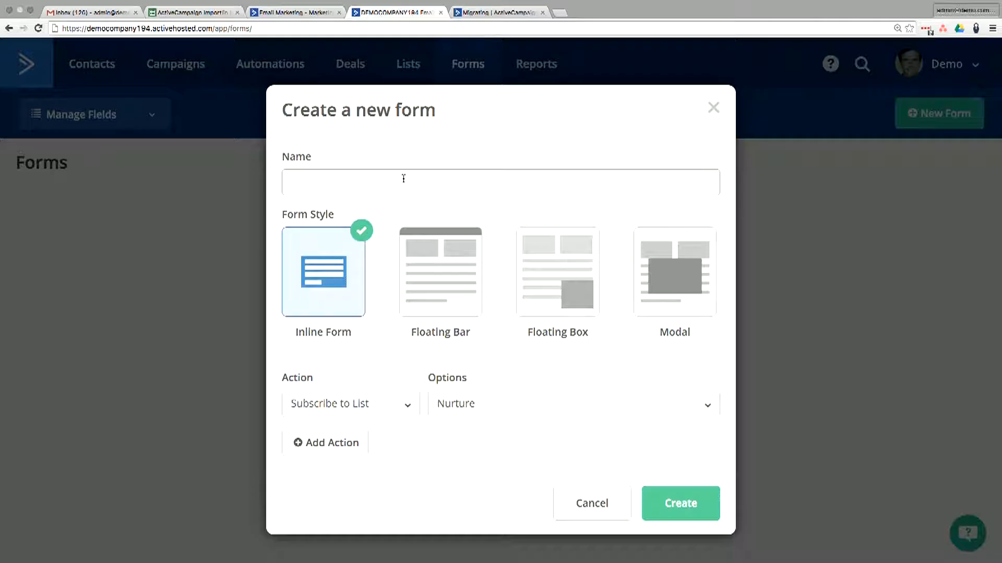
- Enter 'Opt In: Free Report on Why Colin Is Awesome' as the new form's name
{"action": "type", "text": "Opt"}
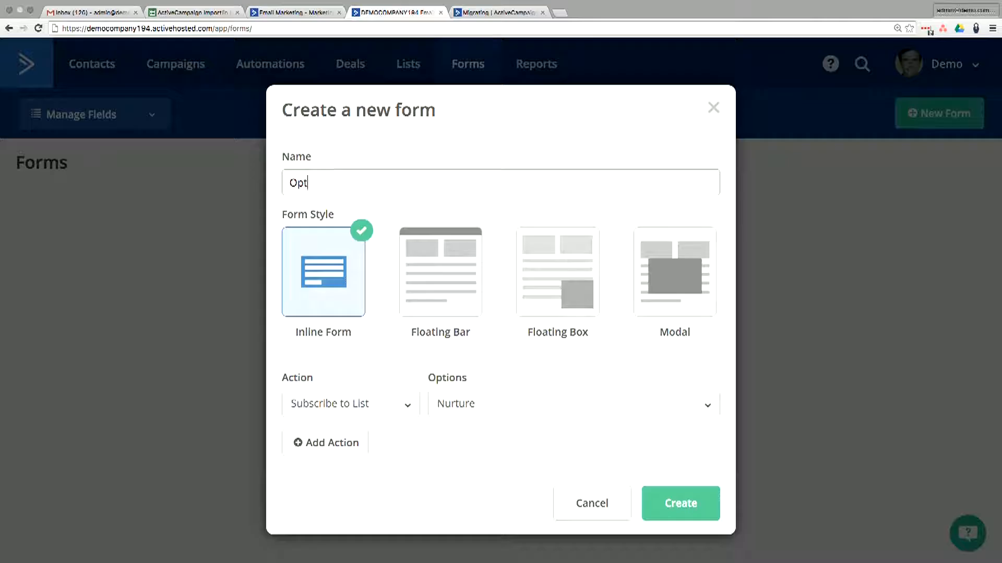
{"action": "type", "text": "-In:"}
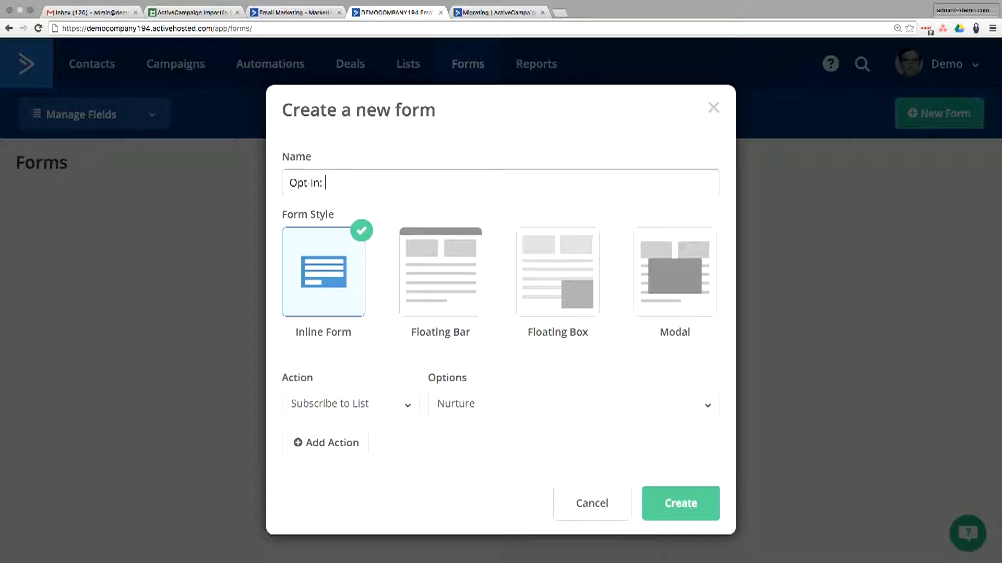
{"action": "type", "text": "Free"}
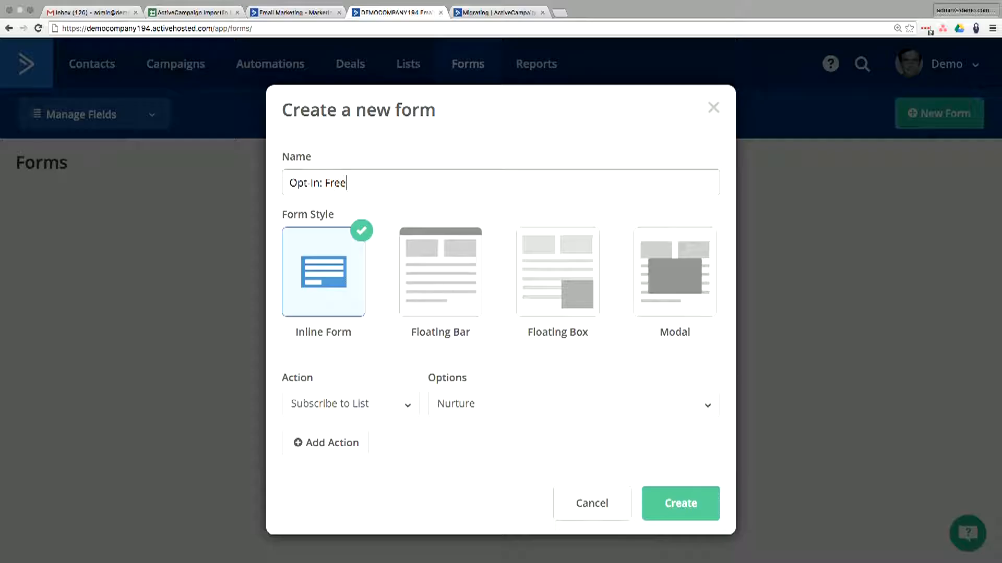
{"action": "type", "text": "Report on"}
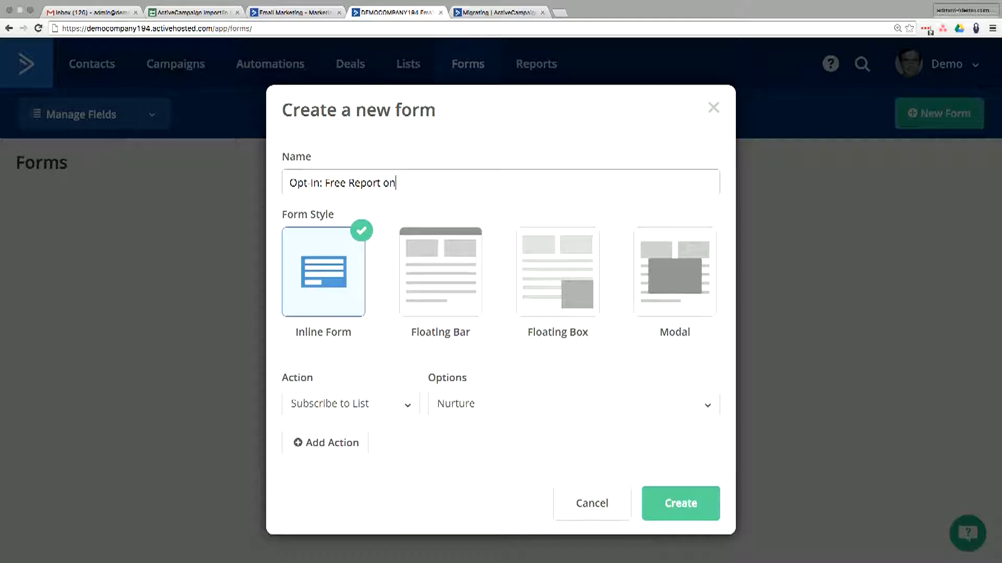
{"action": "type", "text": "Co"}
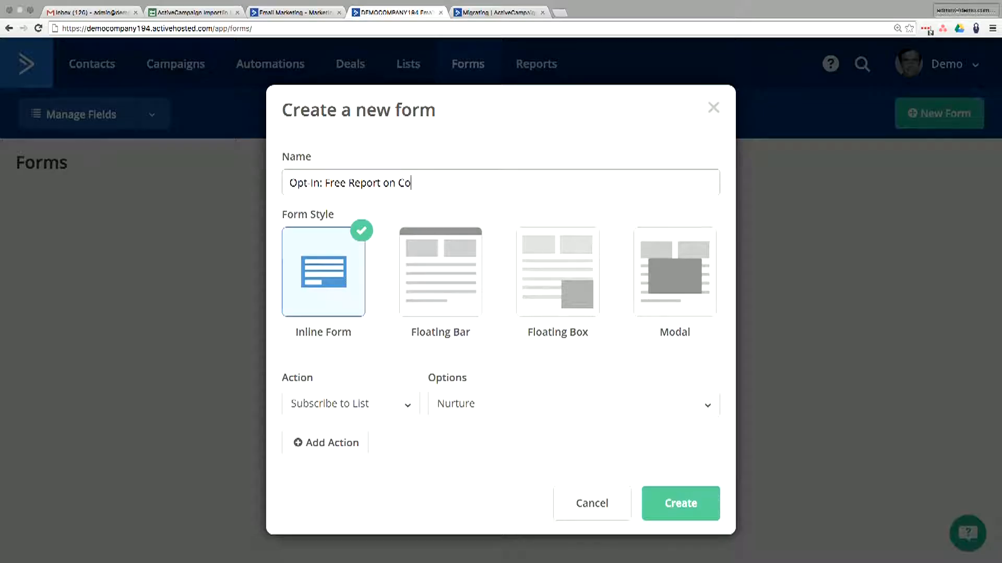
{"action": "type", "text": "ll"}
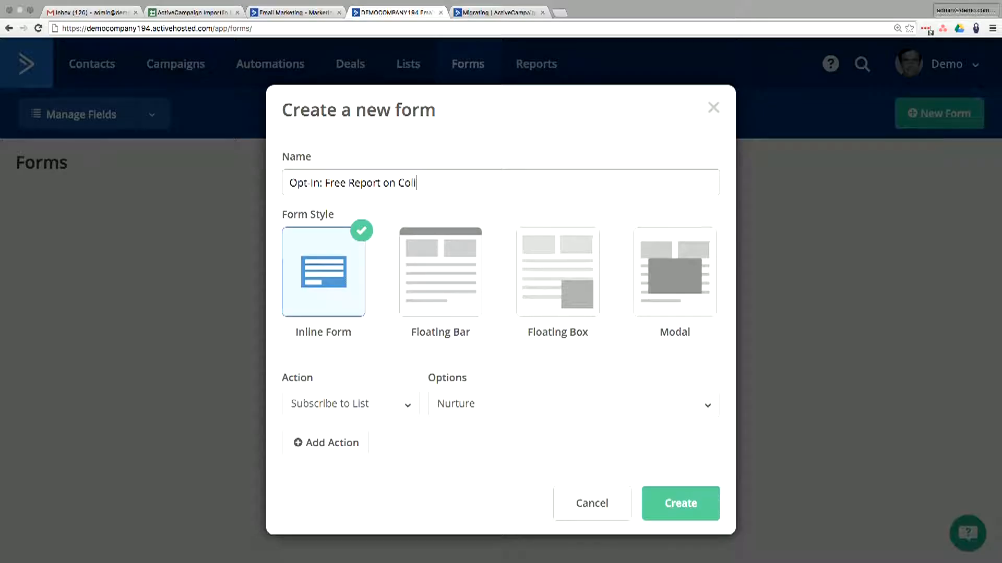
{"action": "type", "text": "Why Colin"}
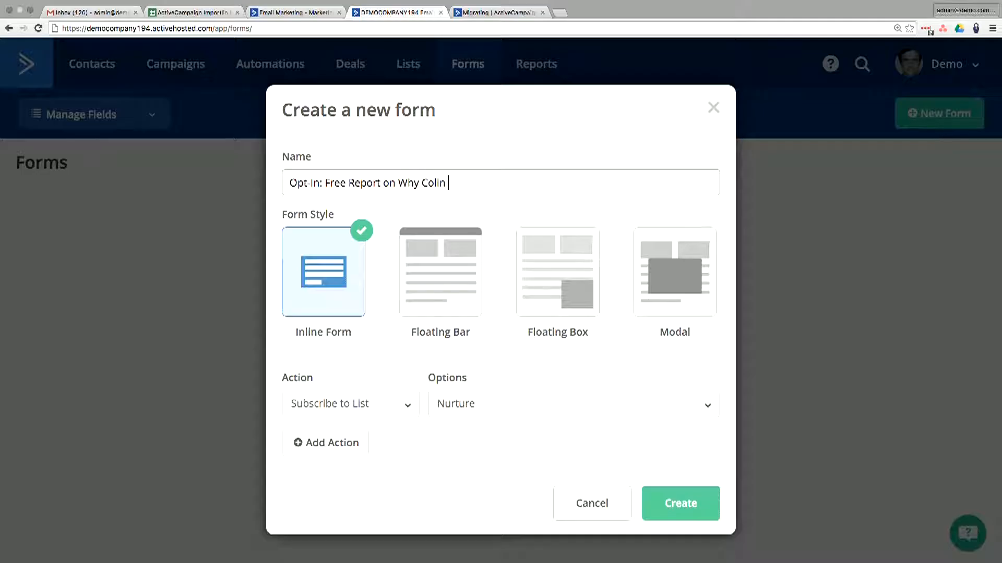
{"action": "type", "text": "Is Awesome"}
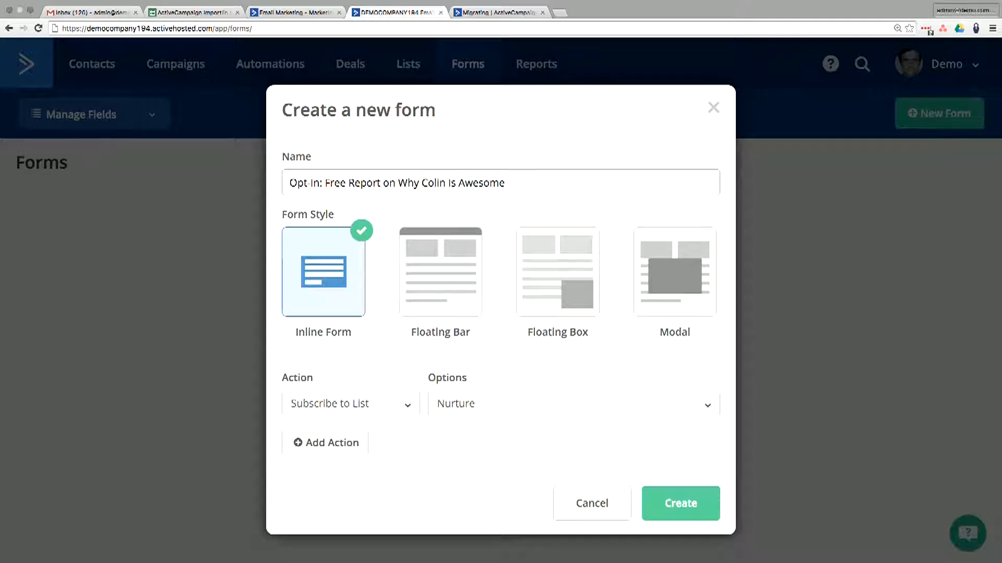
{"action": "mouse_move", "coordinate": [428, 210]}
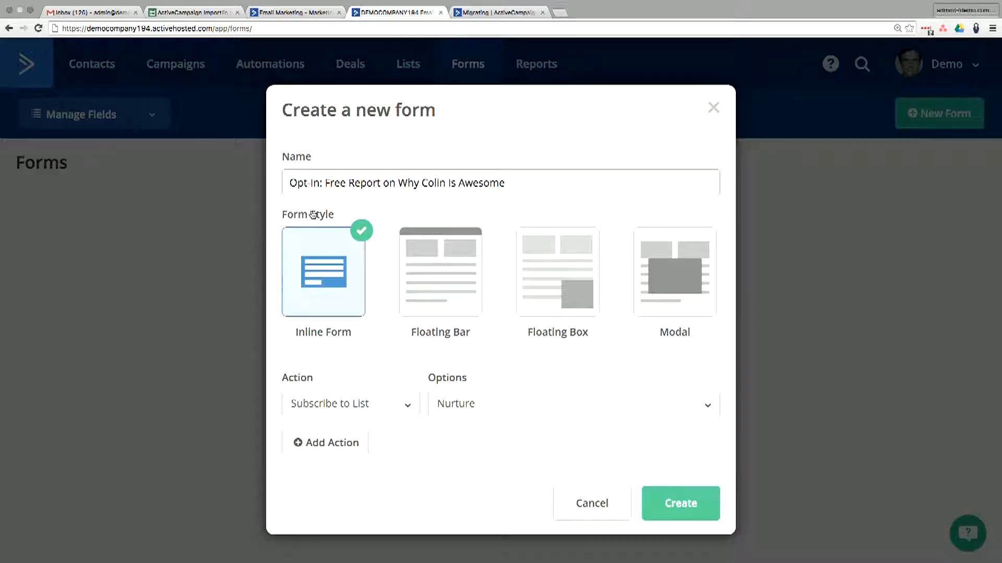
{"action": "mouse_move", "coordinate": [479, 190]}
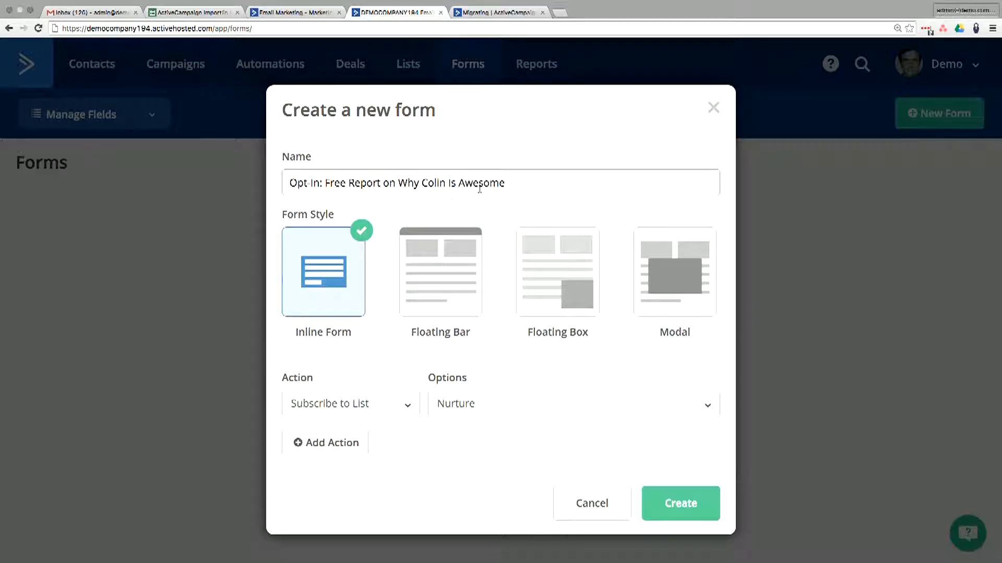
{"action": "mouse_move", "coordinate": [404, 277]}
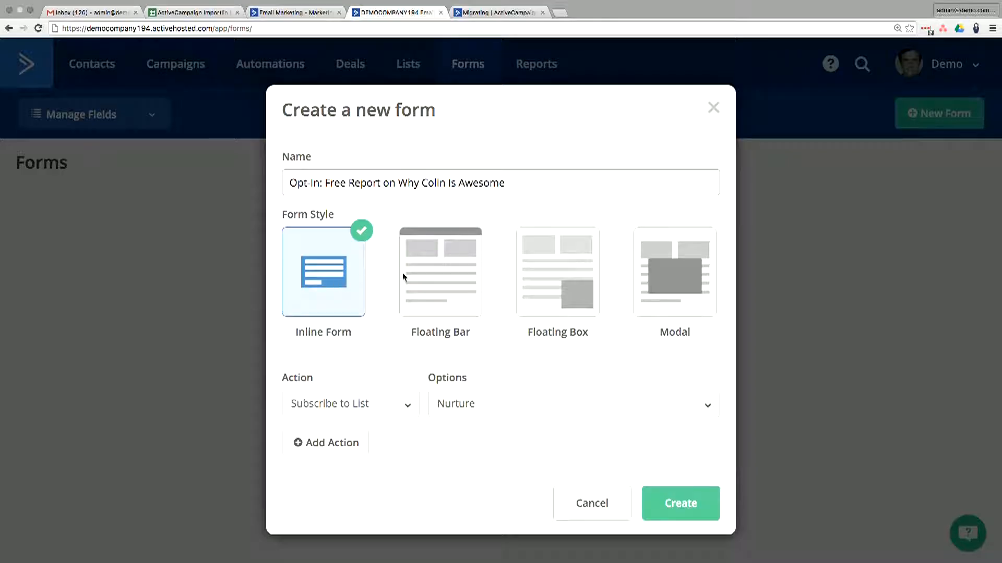
{"action": "mouse_move", "coordinate": [325, 292]}
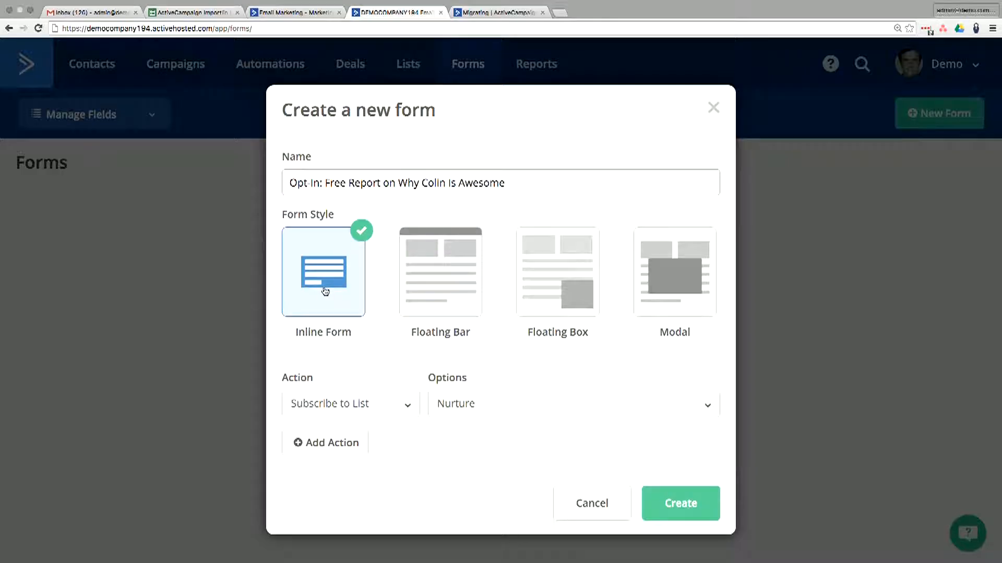
{"action": "mouse_move", "coordinate": [369, 255]}
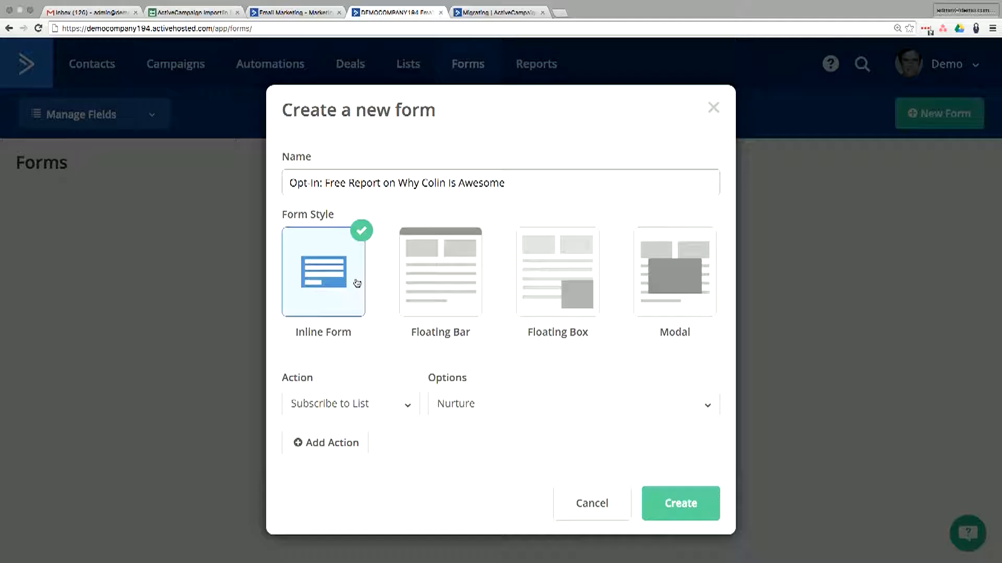
{"action": "mouse_move", "coordinate": [333, 302]}
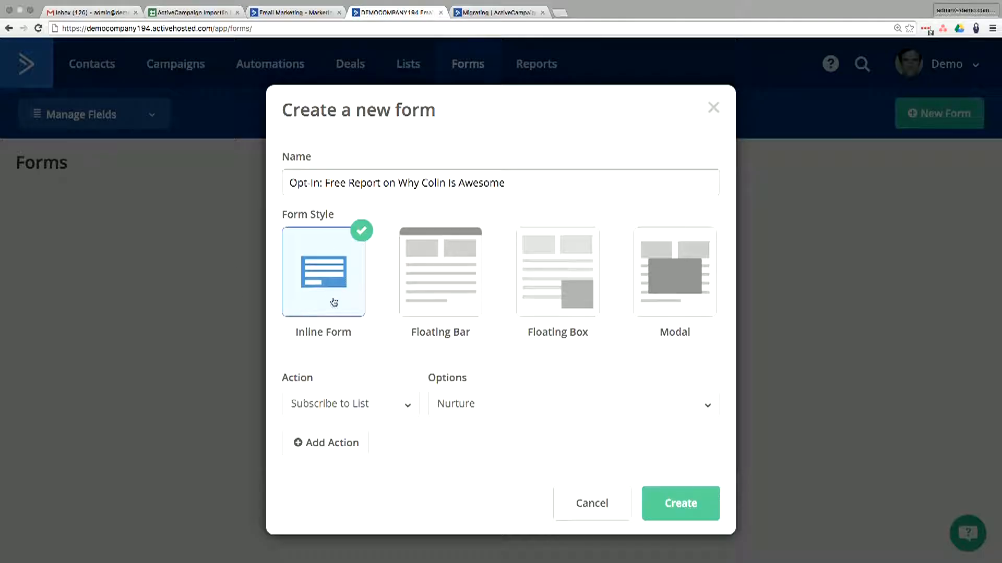
{"action": "mouse_move", "coordinate": [458, 277]}
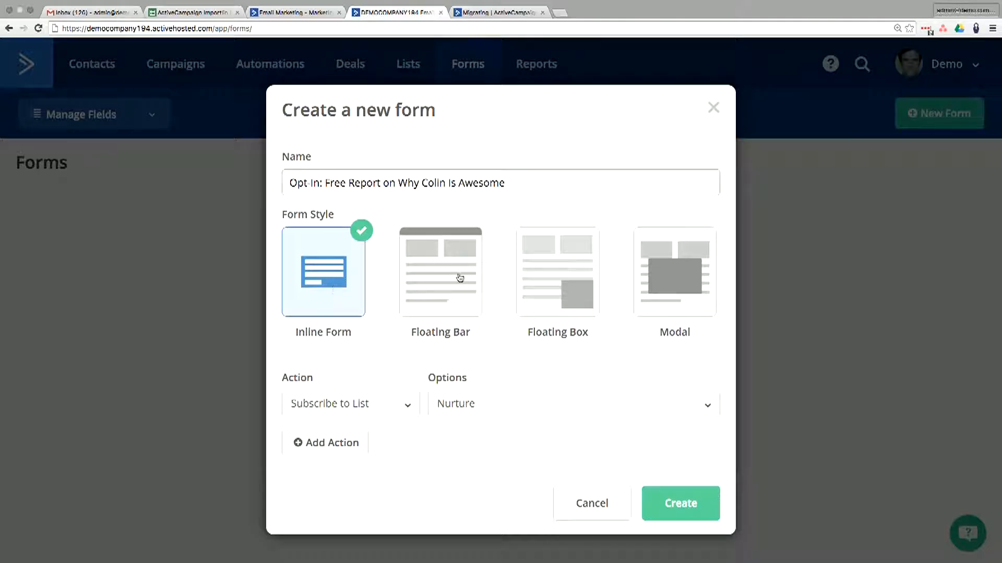
{"action": "mouse_move", "coordinate": [454, 268]}
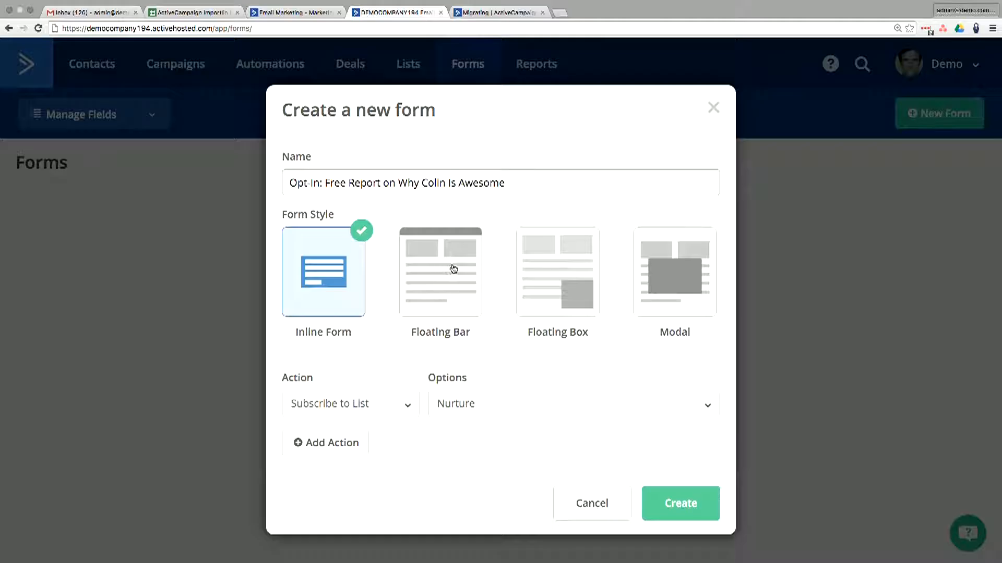
{"action": "left_click", "coordinate": [439, 271]}
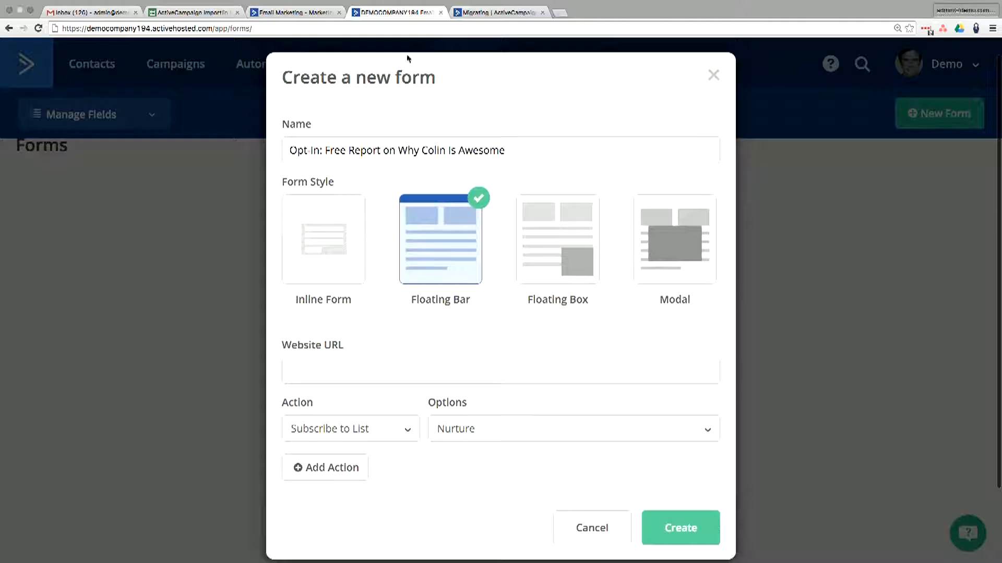
{"action": "mouse_move", "coordinate": [421, 191]}
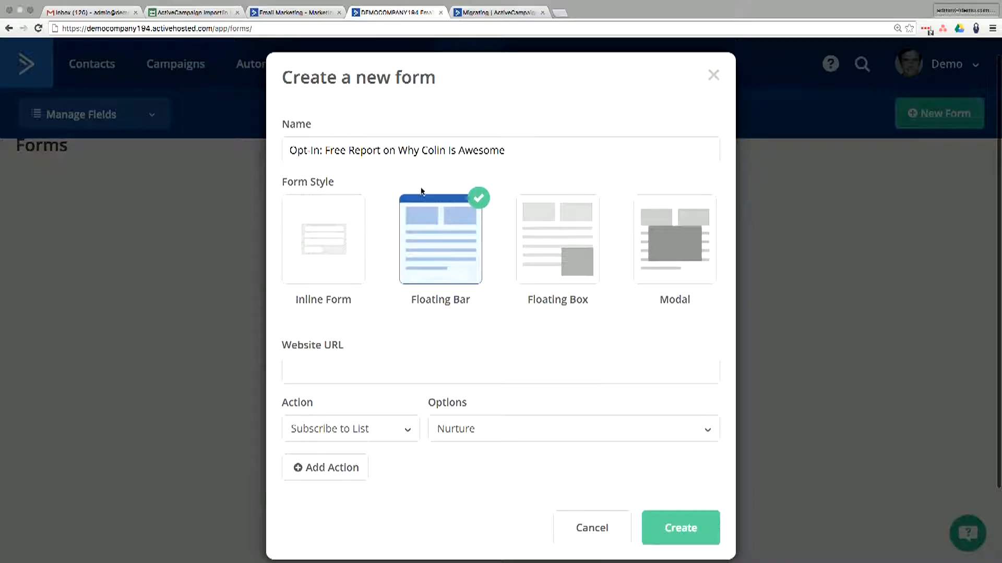
{"action": "mouse_move", "coordinate": [588, 283]}
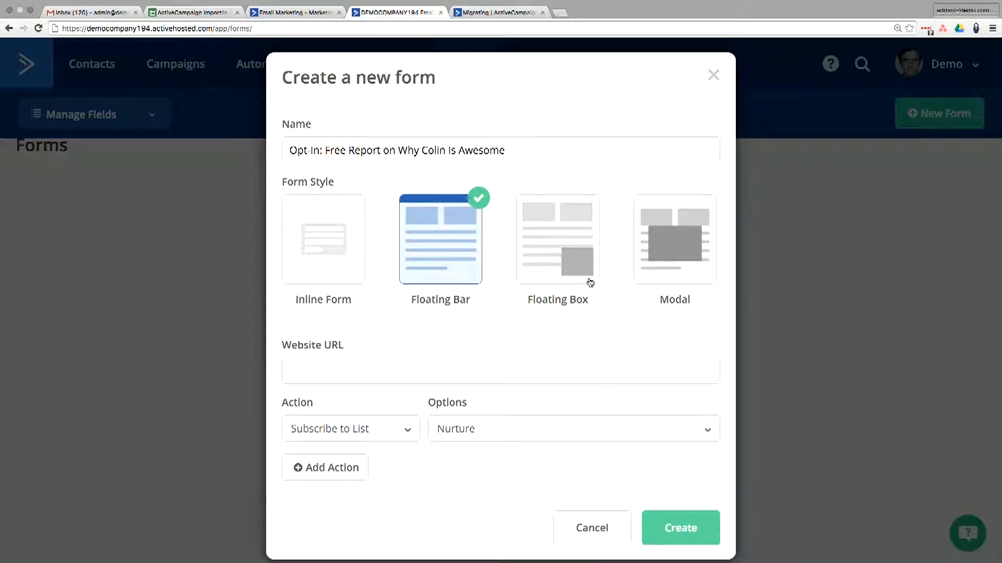
{"action": "left_click", "coordinate": [556, 240]}
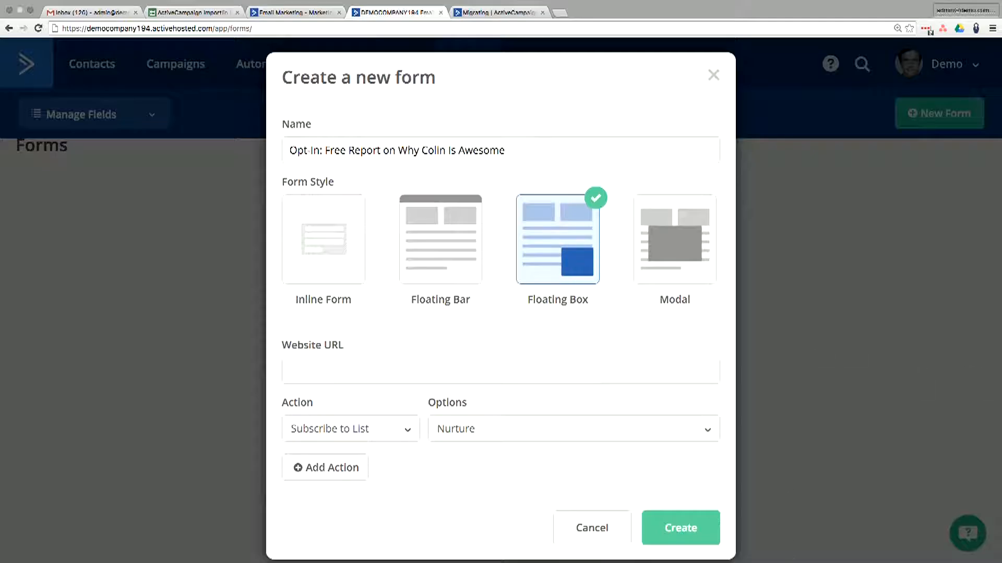
{"action": "mouse_move", "coordinate": [717, 487]}
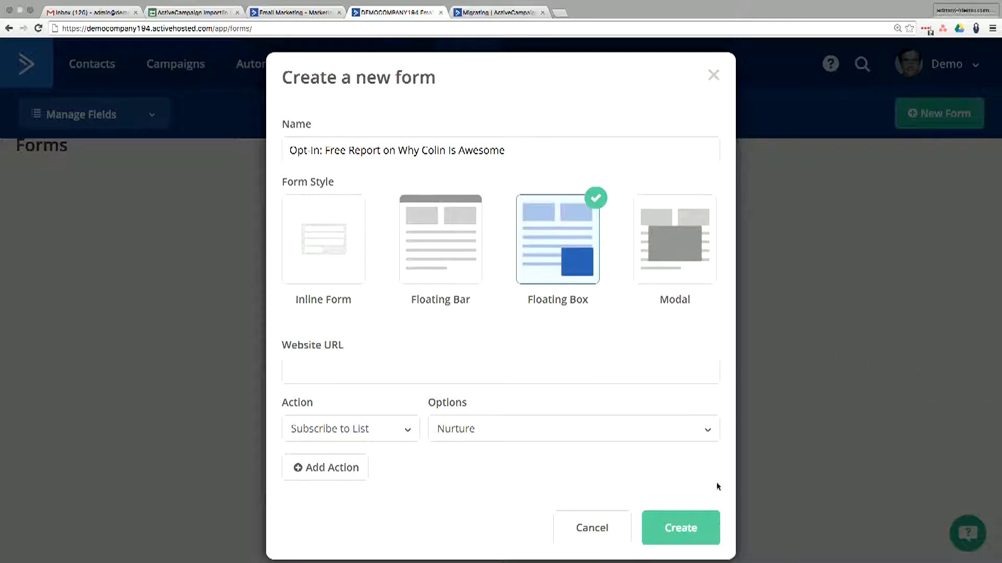
{"action": "left_click", "coordinate": [674, 239]}
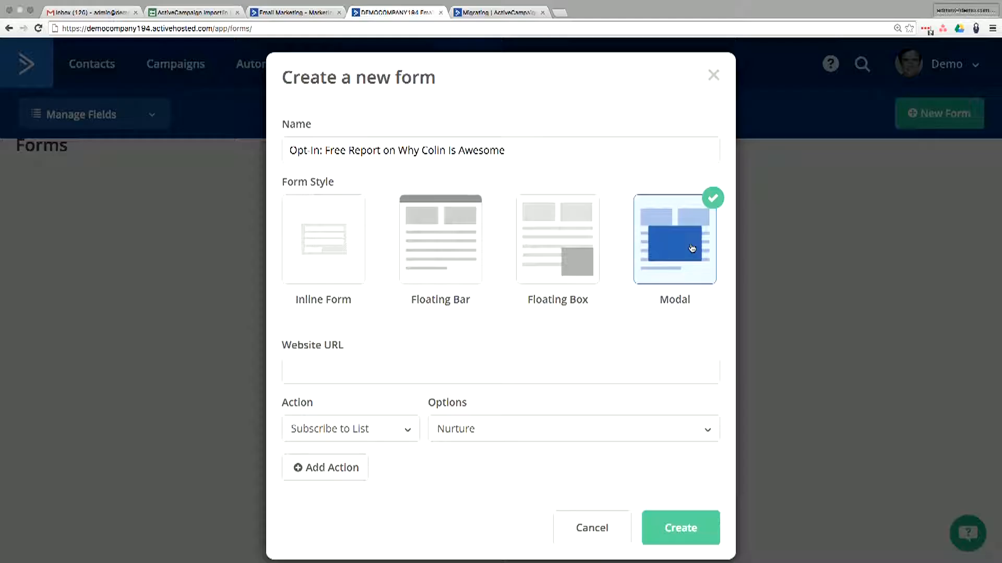
{"action": "mouse_move", "coordinate": [558, 335]}
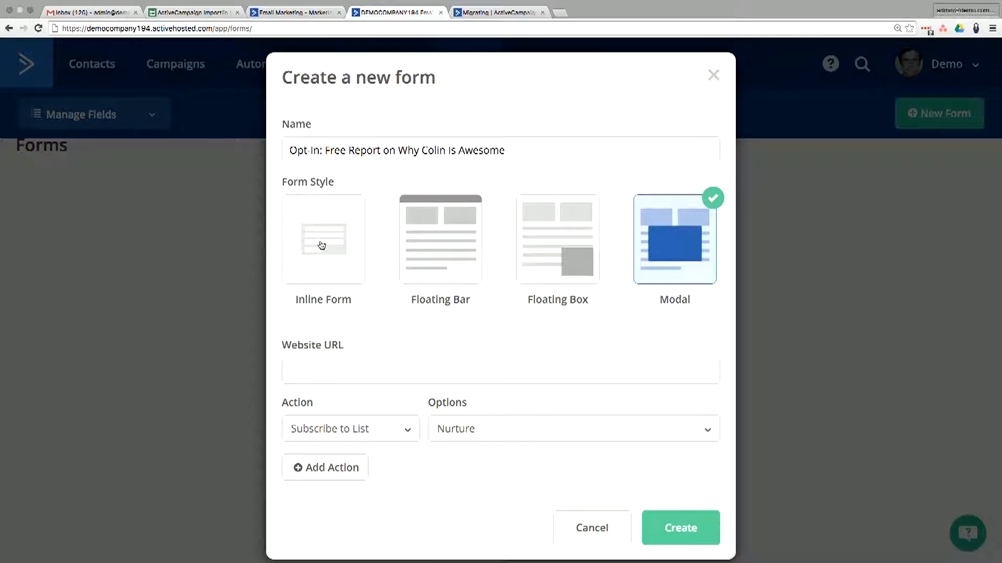
{"action": "left_click", "coordinate": [323, 239]}
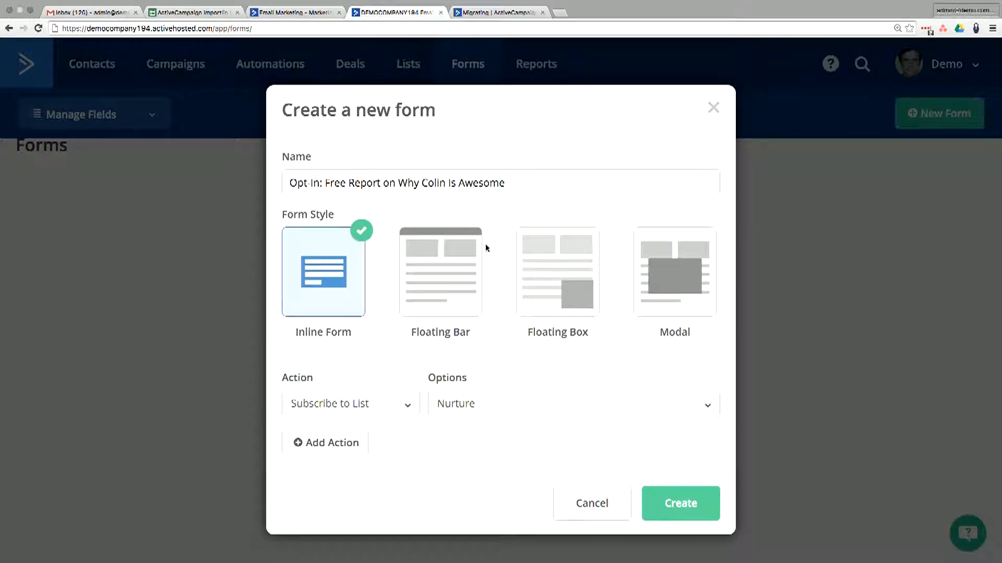
{"action": "mouse_move", "coordinate": [715, 311]}
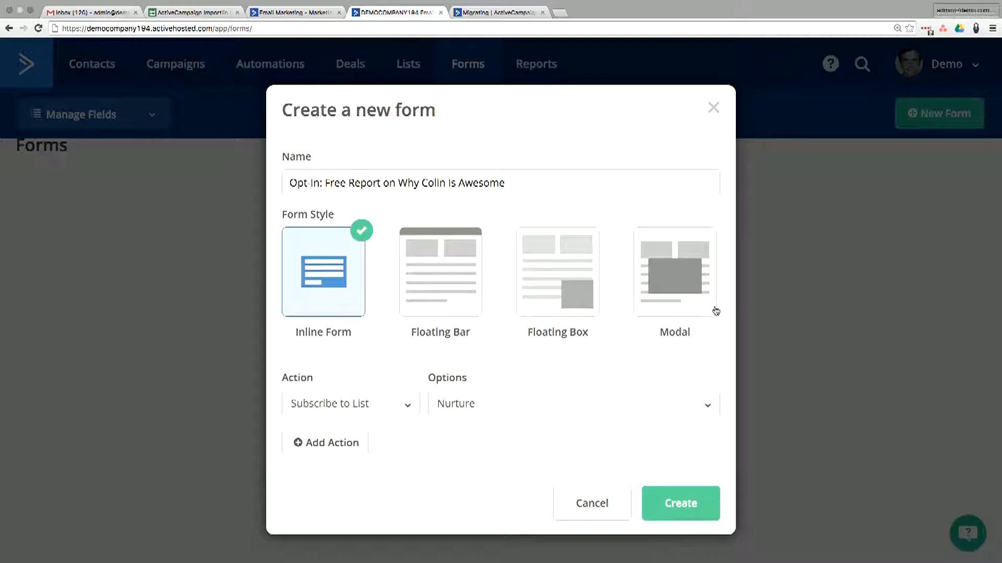
{"action": "mouse_move", "coordinate": [387, 386]}
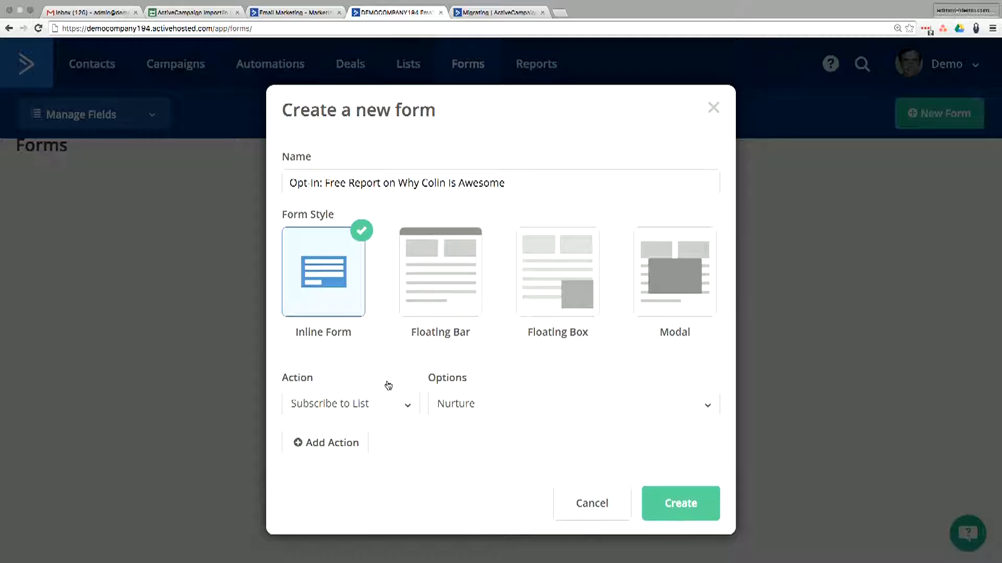